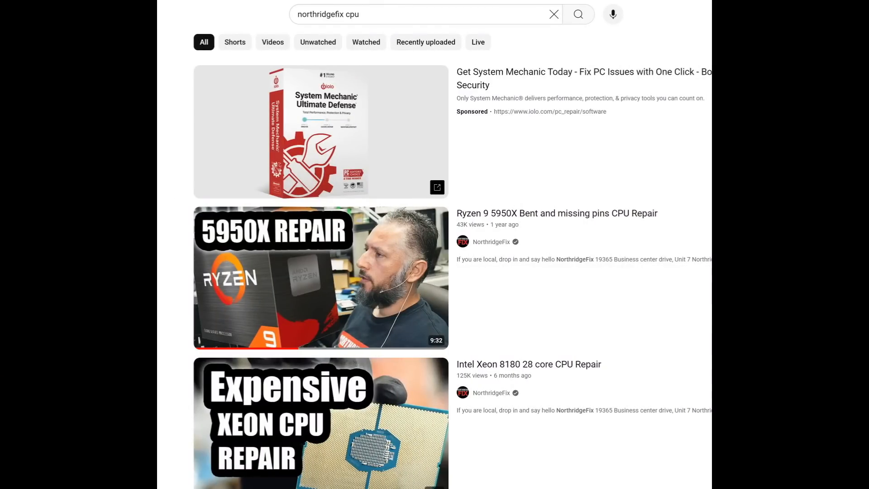
mouse_move(320, 131)
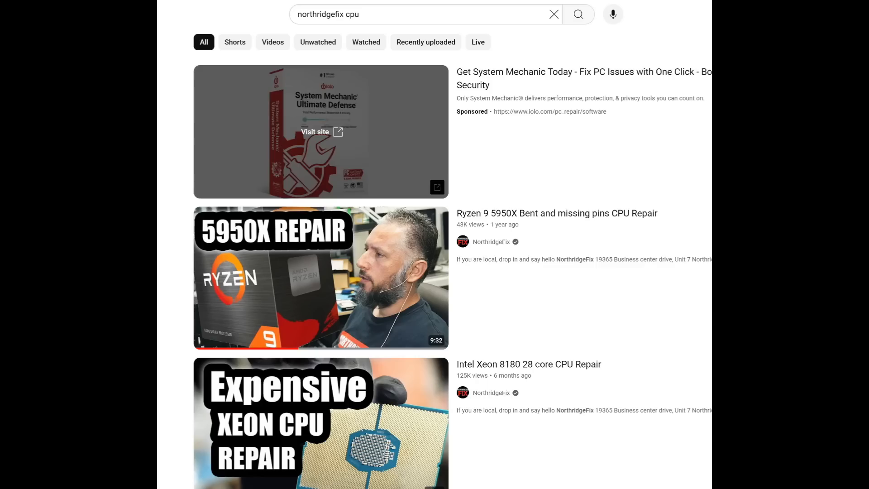
scroll(down, 3)
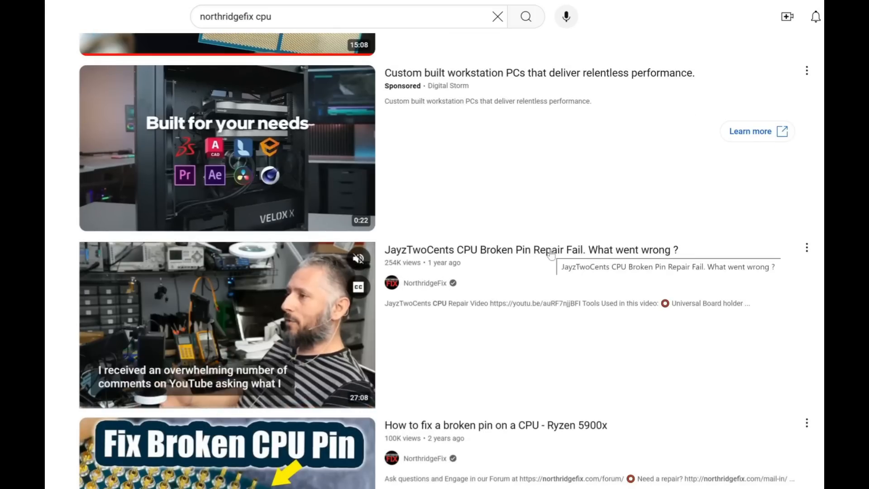
scroll(down, 3)
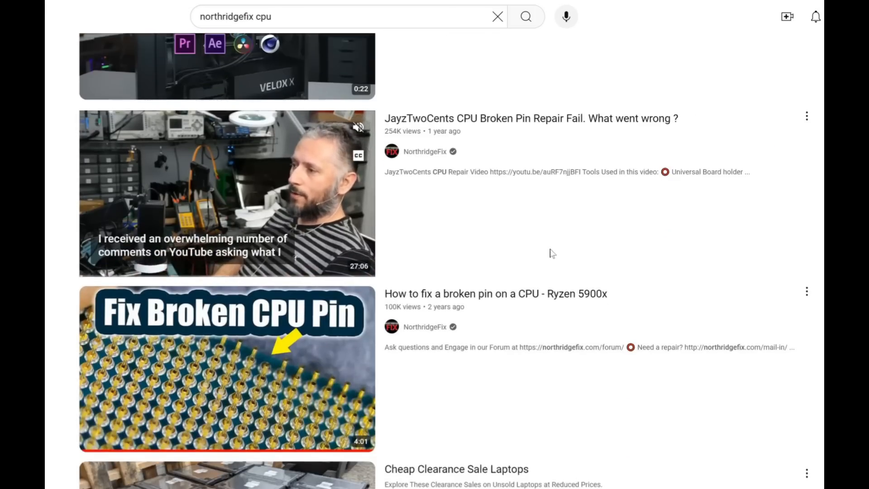
scroll(down, 3)
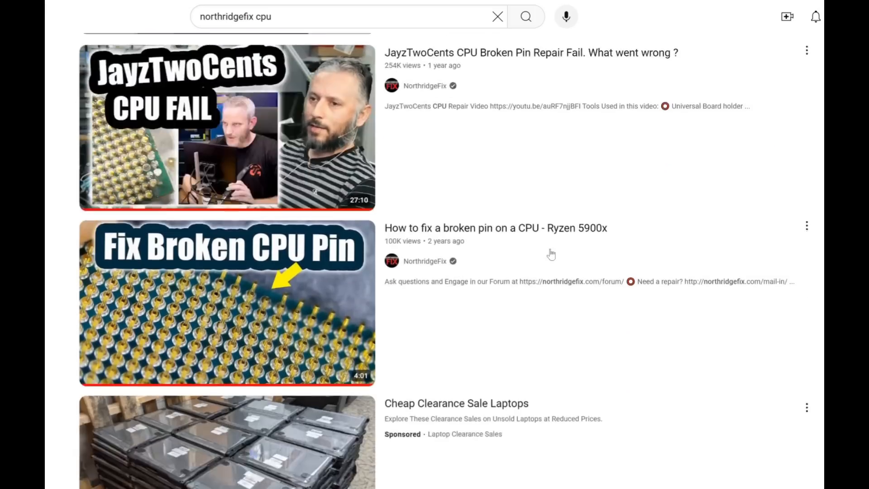
scroll(down, 3)
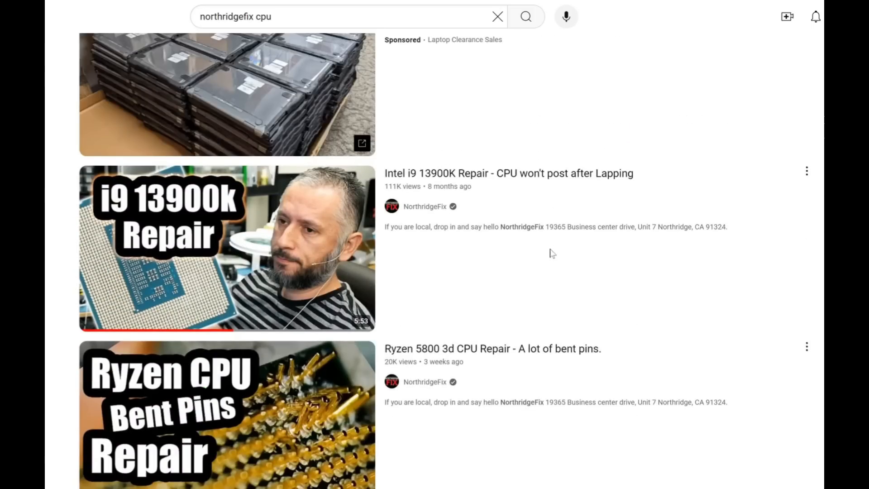
scroll(down, 3)
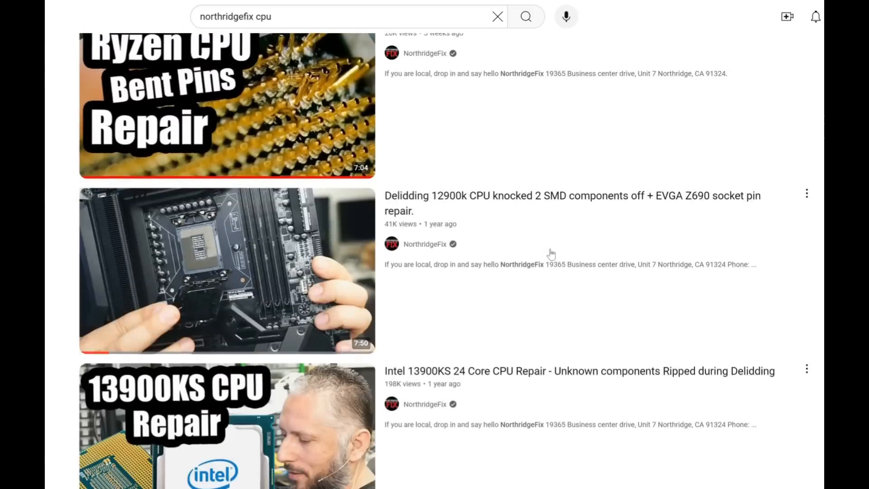
scroll(down, 3)
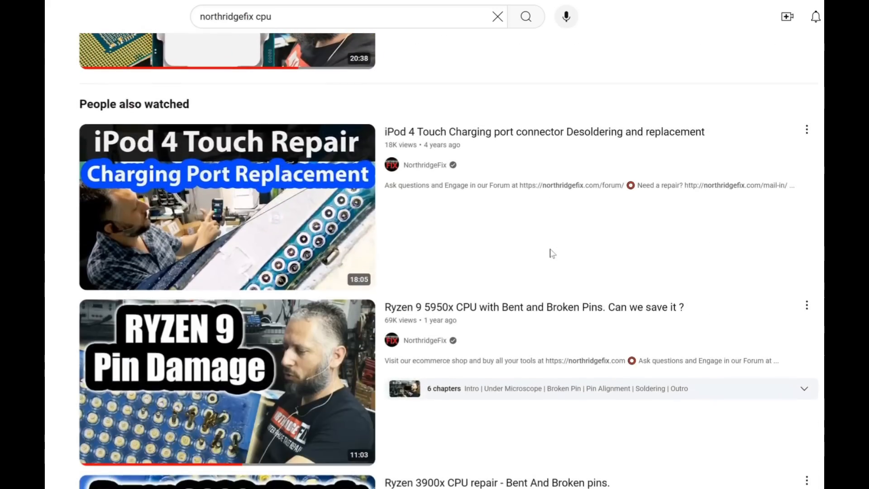
scroll(down, 3)
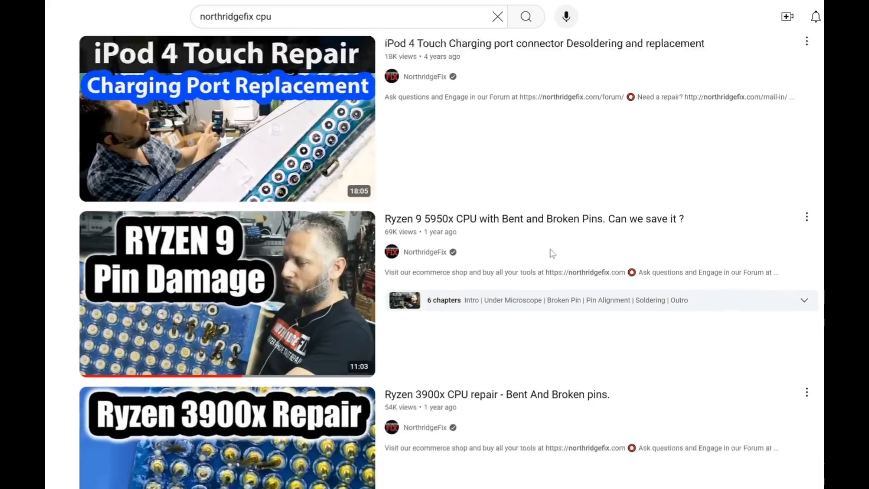
scroll(down, 3)
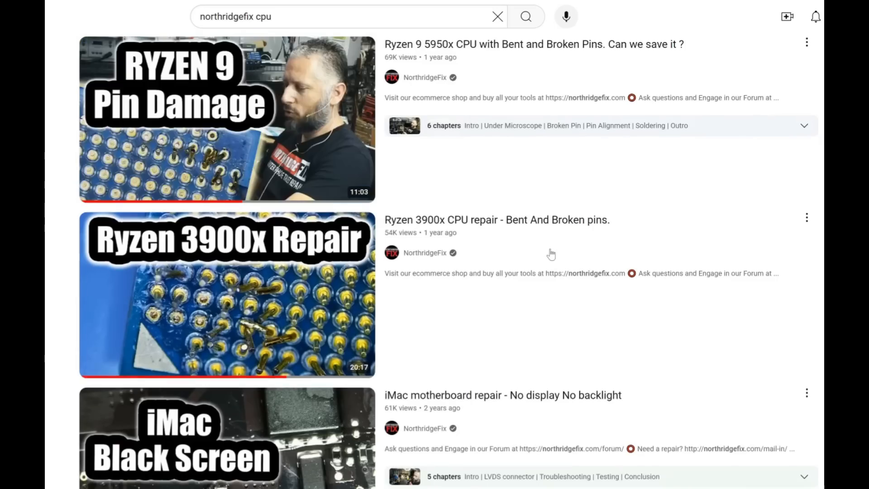